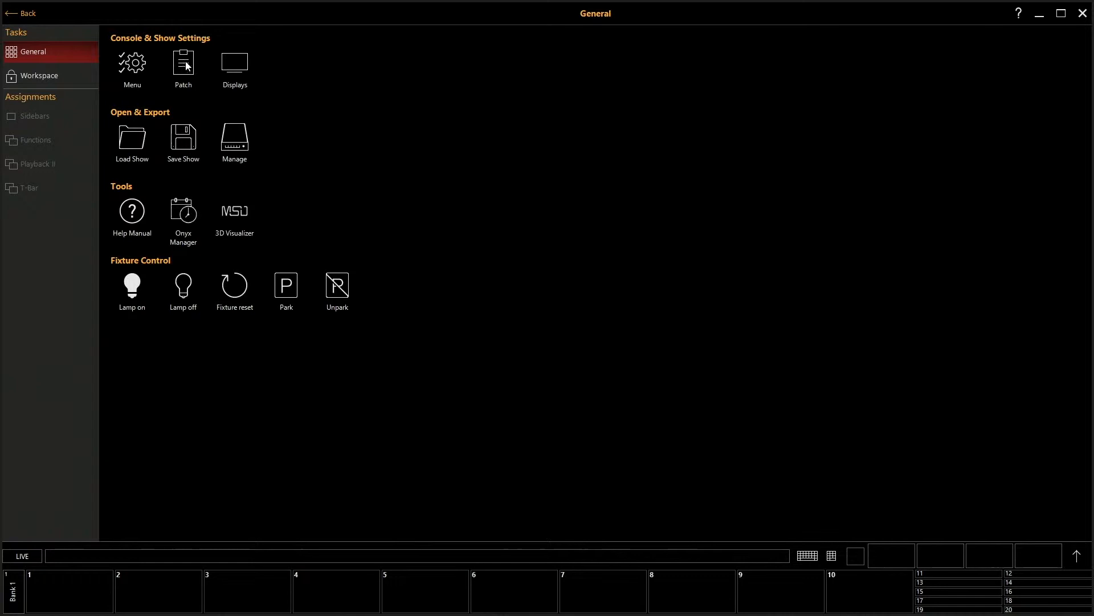
# Step: Switch to the Patch view showing the empty fixture list for Universe 1
pyautogui.click(182, 62)
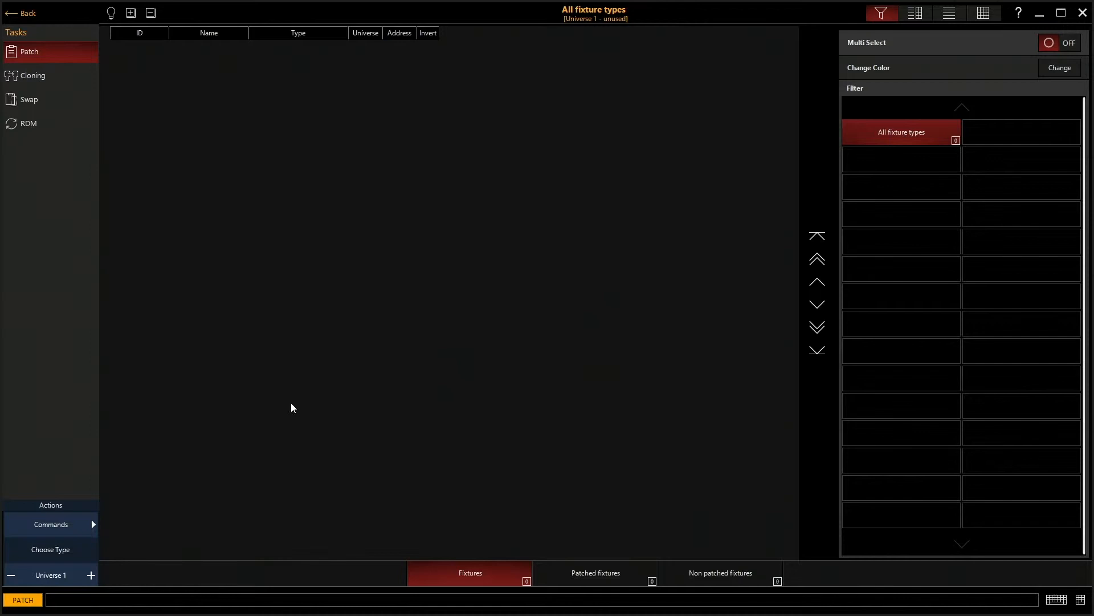
# Step: Bring up the New fixture library dialog via Choose Type in the Actions panel
pyautogui.click(50, 550)
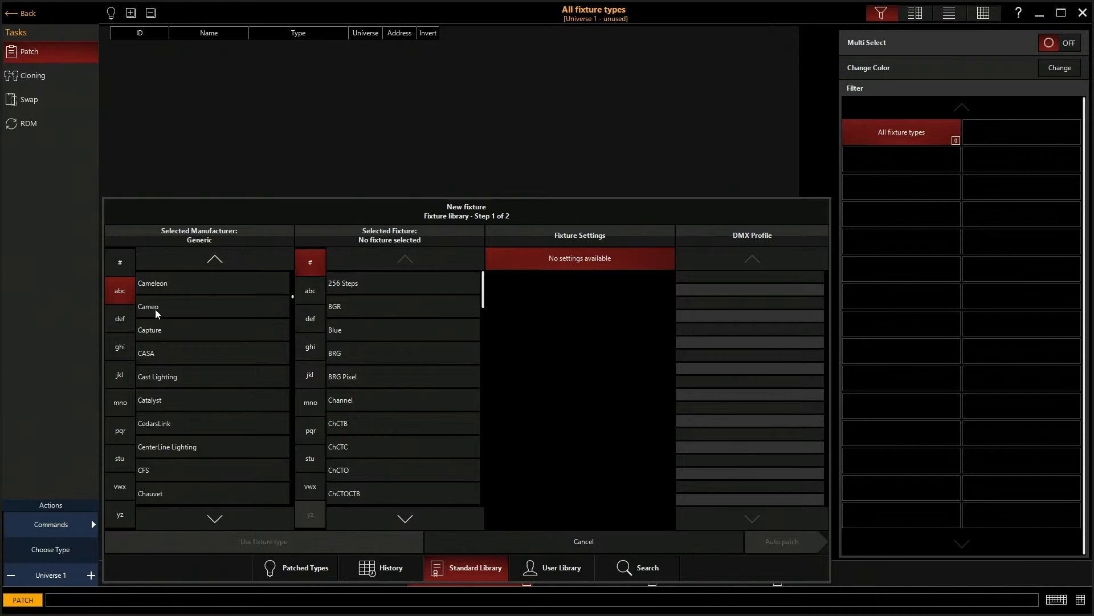
# Step: Choose Chauvet SlimPAR Tri 7 IRC as the new fixture in its 7-channel mode
pyautogui.click(150, 493)
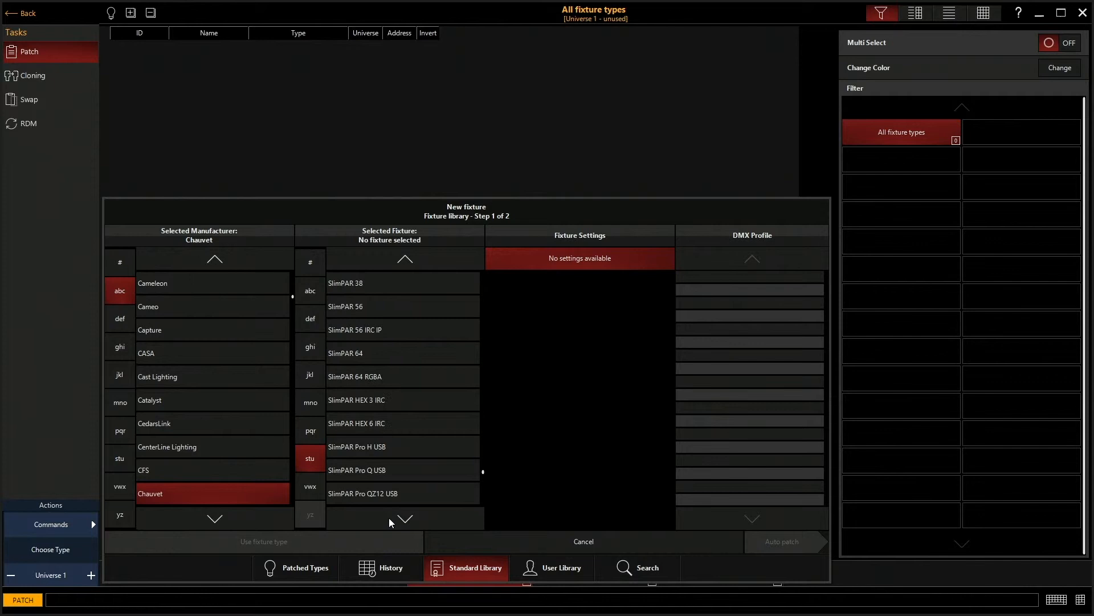
pyautogui.click(355, 353)
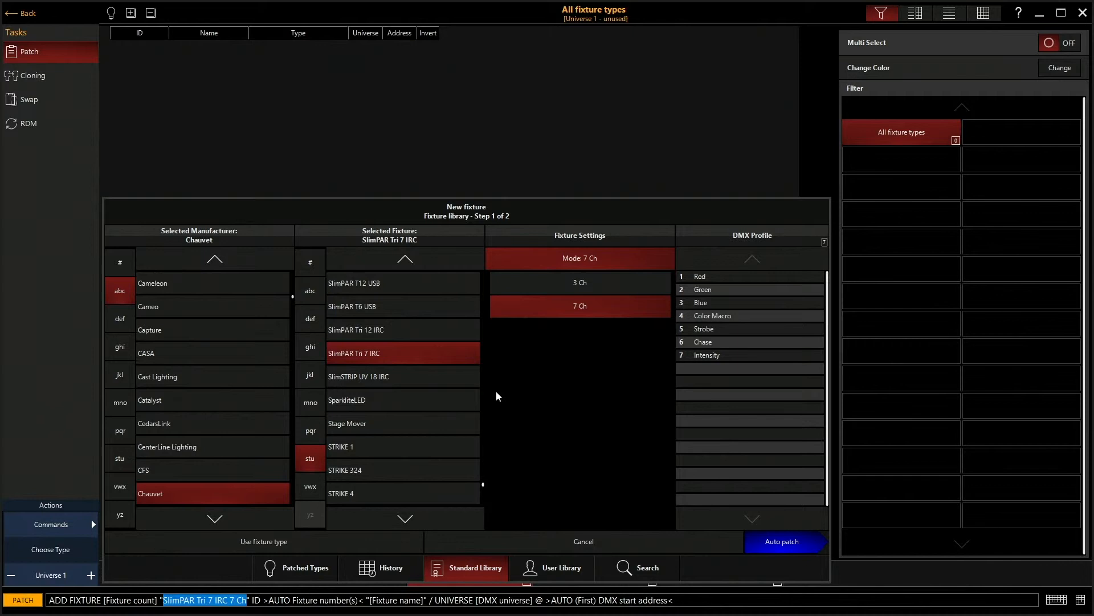